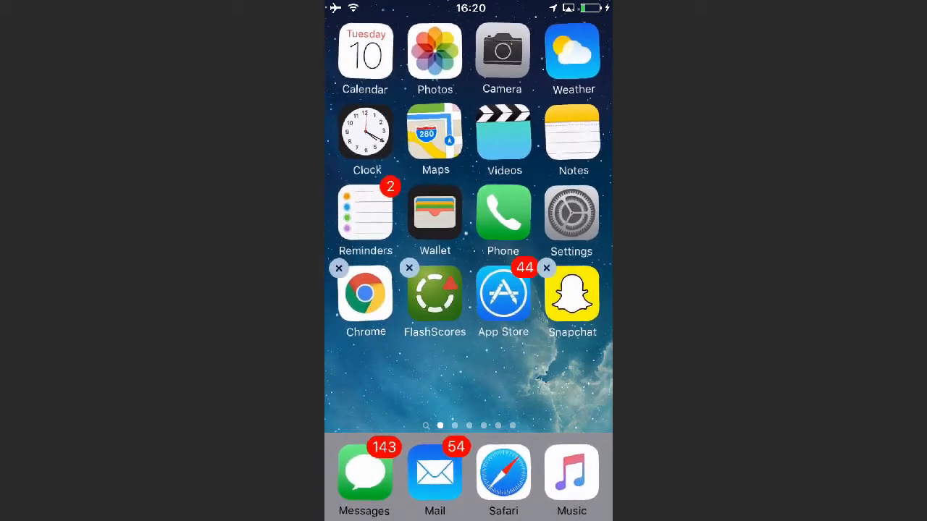
# Remove the Chrome app and confirm deletion so remaining icons fill its spot
pyautogui.click(339, 268)
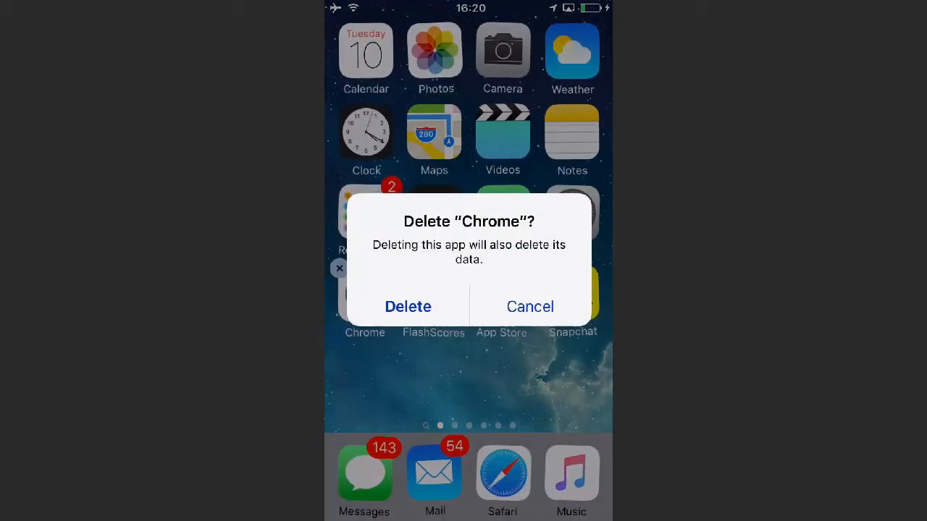
pyautogui.click(408, 306)
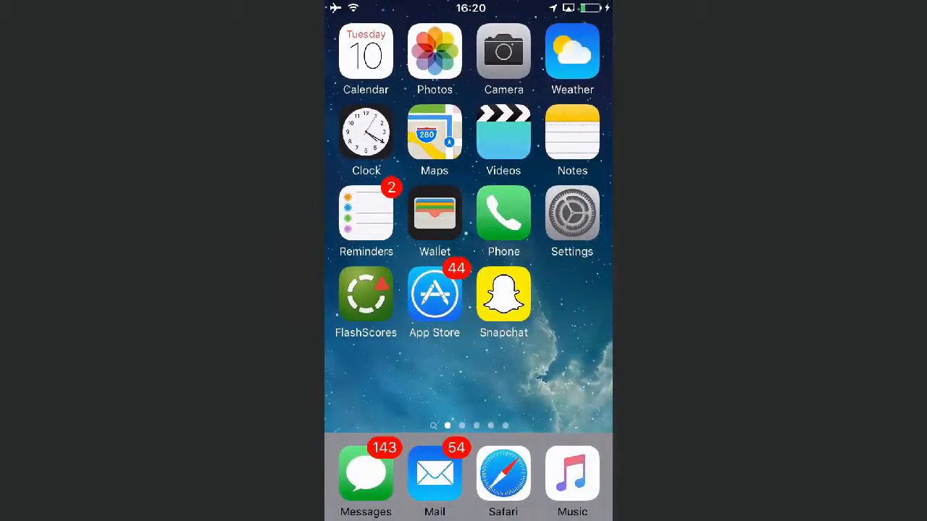